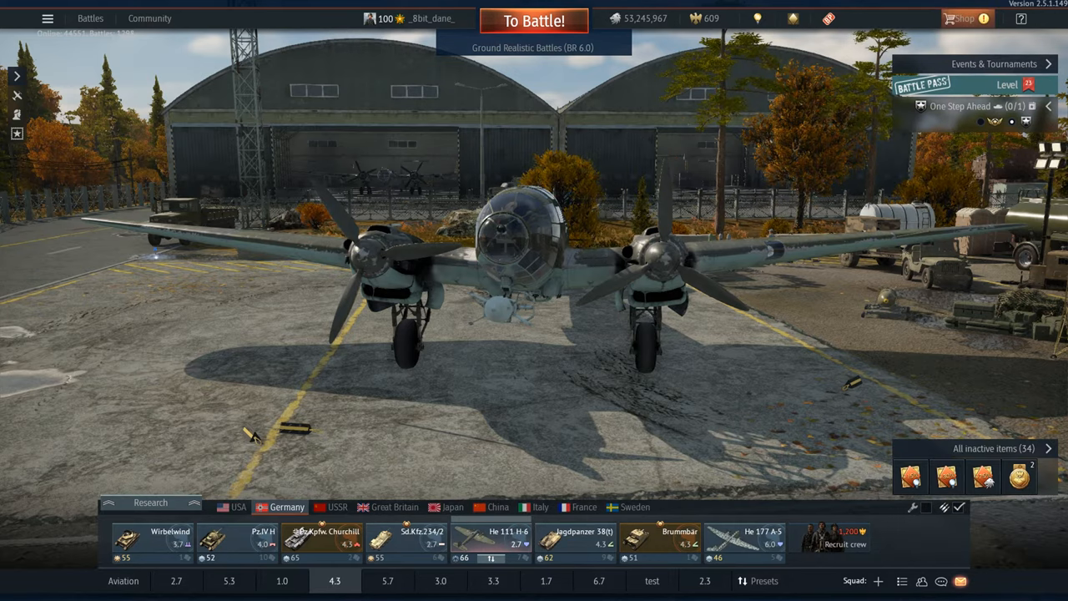
Reach the main menu from the hangar to get to the aircraft Controls page.
{"action": "left_click", "coordinate": [534, 20]}
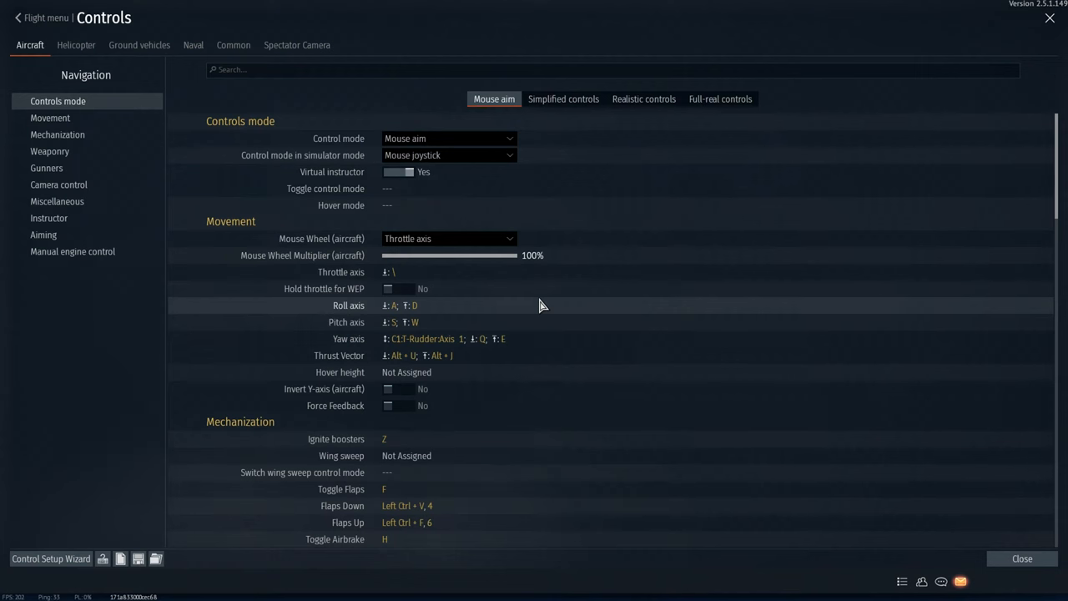
Show the Weaponry bindings scrolled down to 'Yaw axis for aimed weapons'.
{"action": "left_click", "coordinate": [50, 150]}
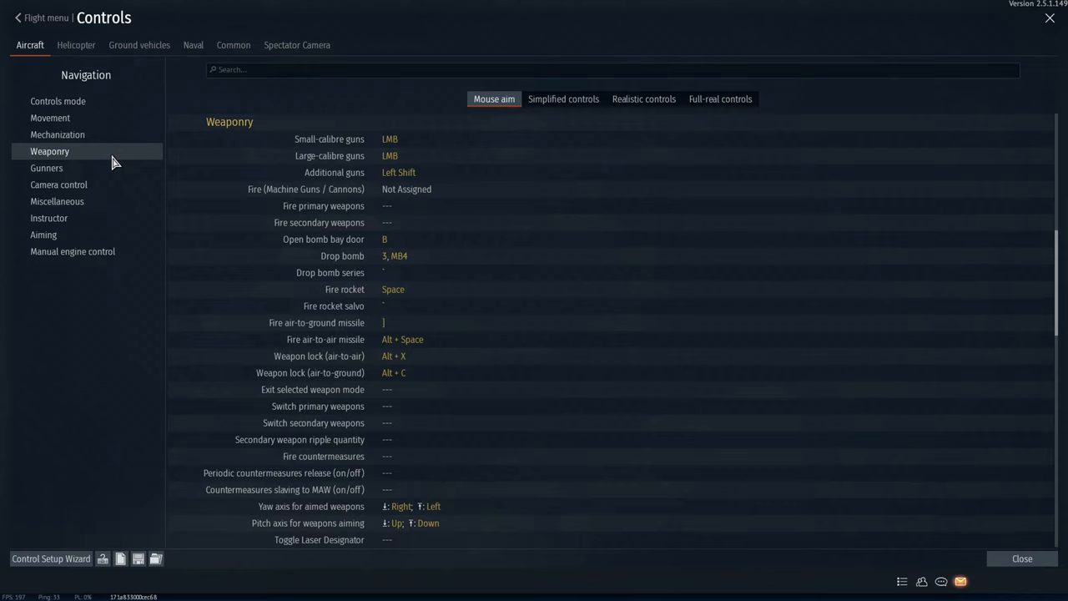
{"action": "scroll", "scroll_direction": "down", "scroll_amount": 3}
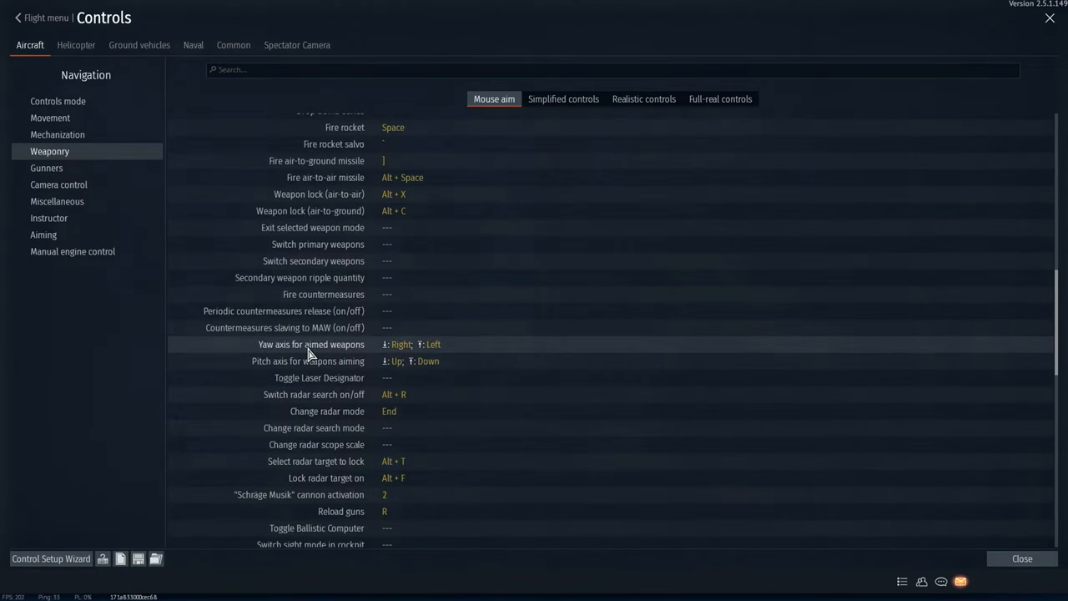
{"action": "mouse_move", "coordinate": [392, 354]}
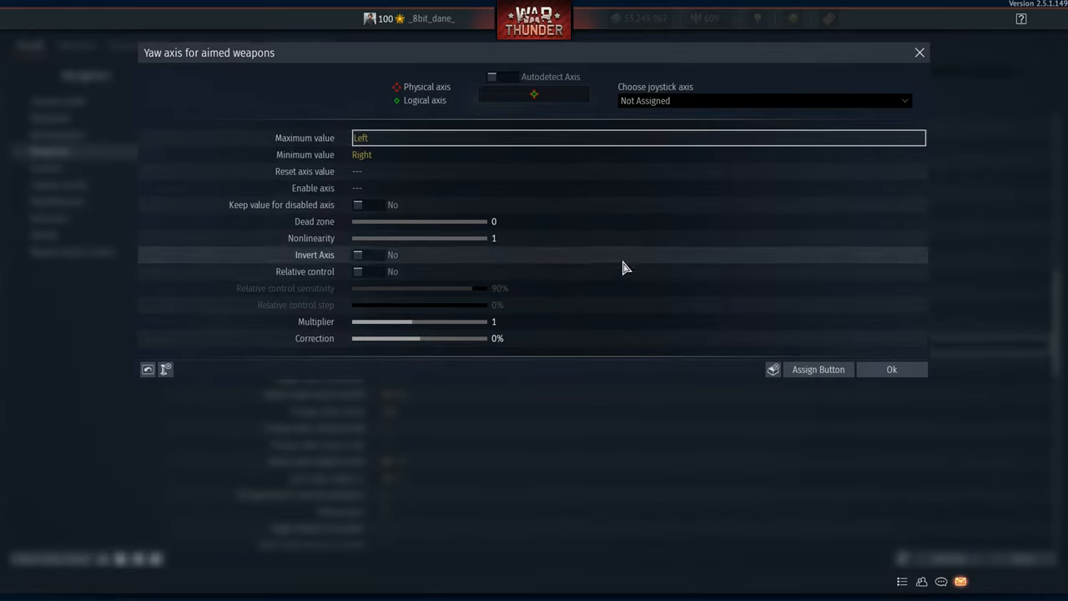
{"action": "mouse_move", "coordinate": [773, 370]}
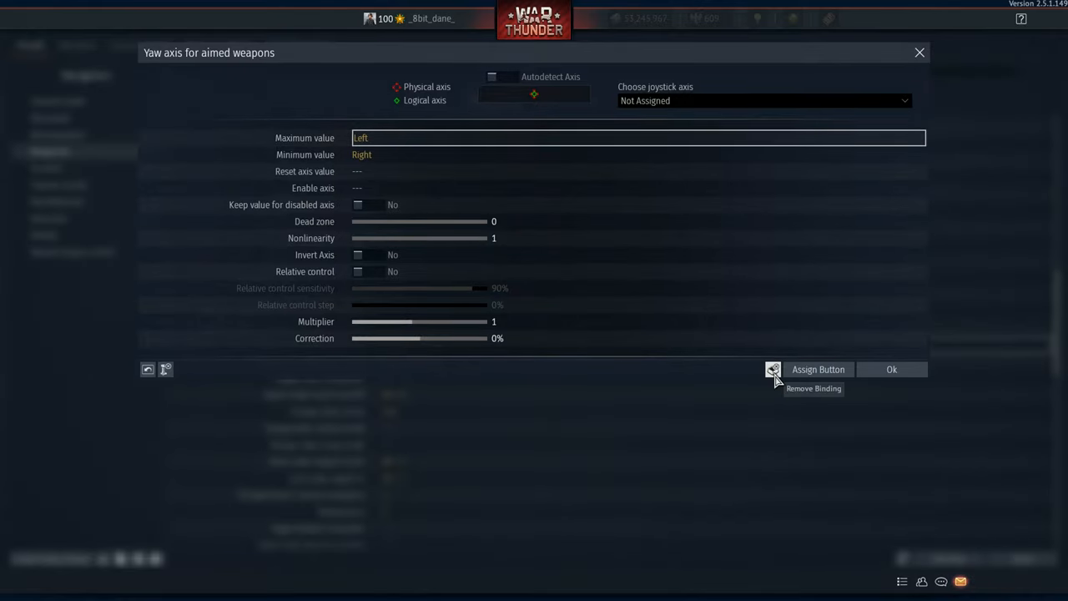
Remove the Left key from the yaw axis Maximum value and start assigning a new key.
{"action": "left_click", "coordinate": [772, 369]}
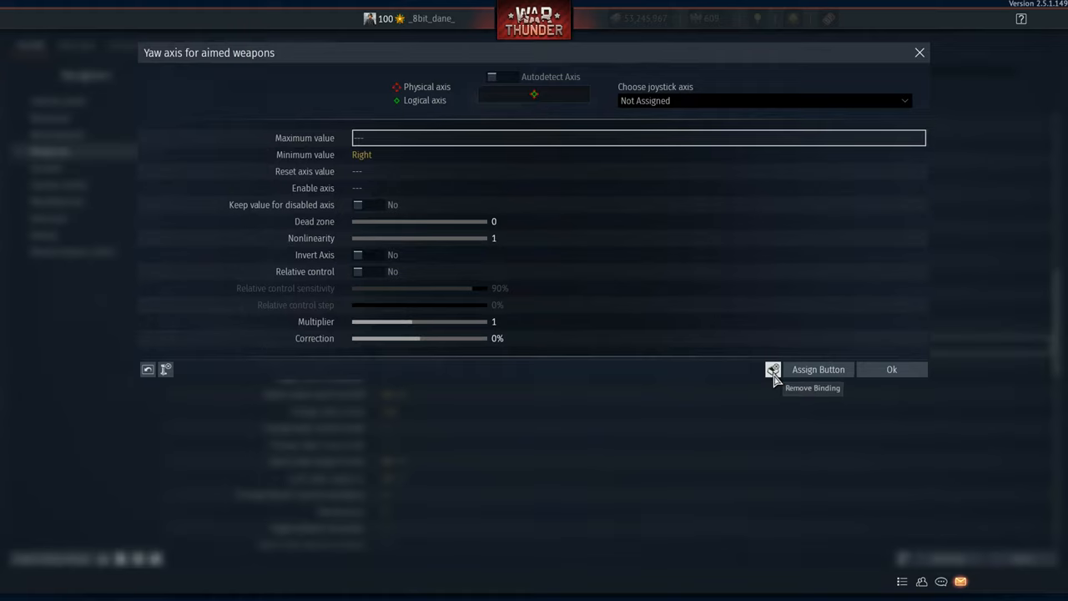
{"action": "mouse_move", "coordinate": [817, 369]}
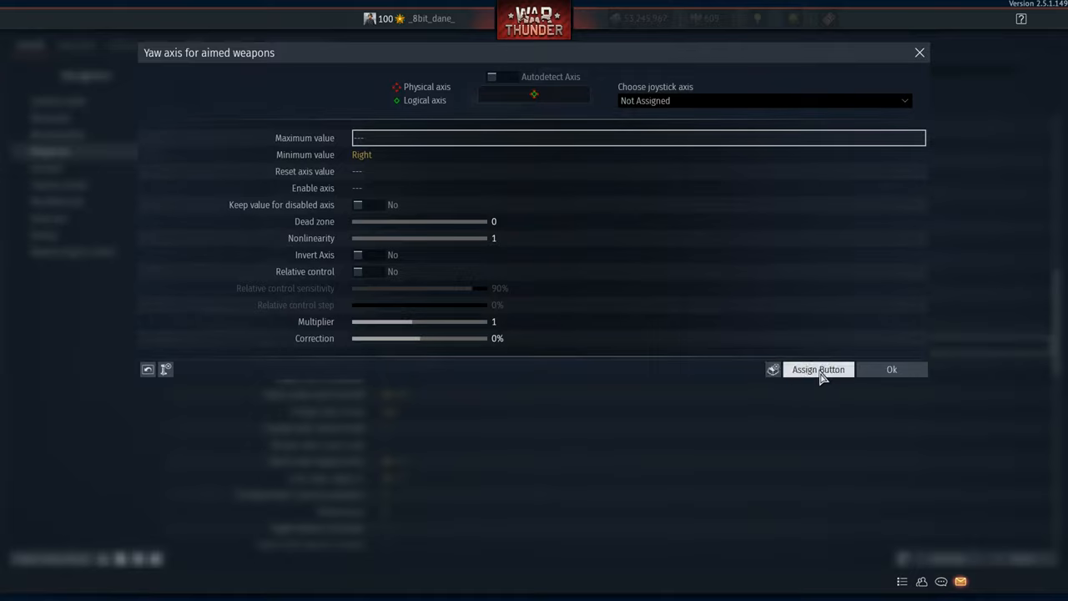
{"action": "left_click", "coordinate": [817, 369]}
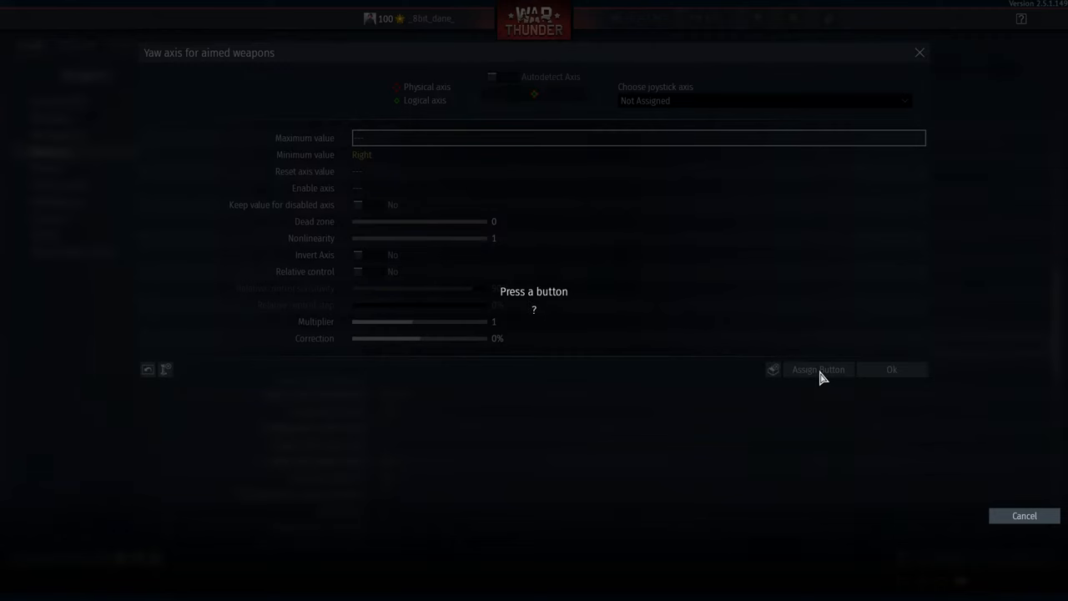